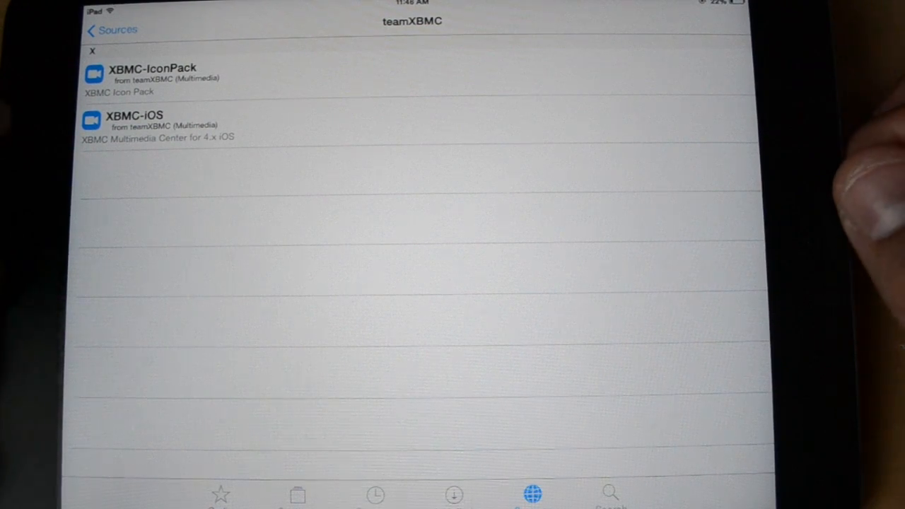
mouse_move(636, 177)
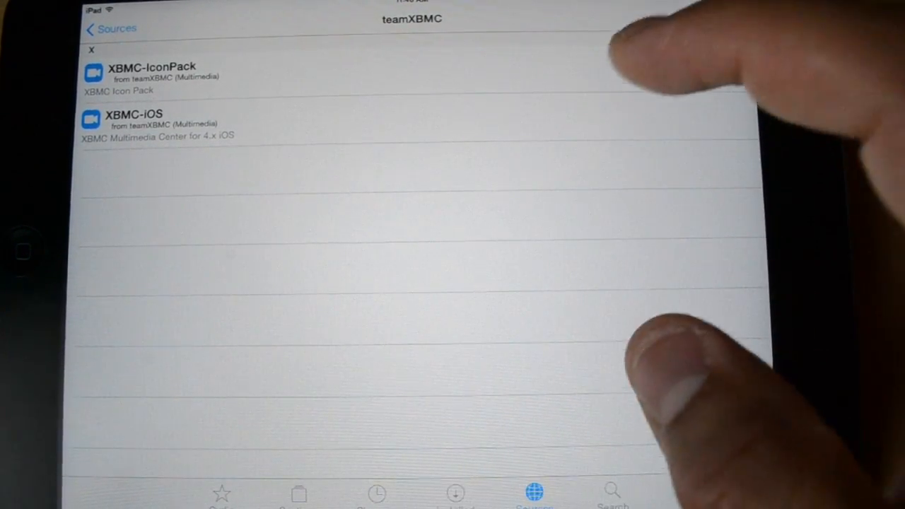
Install the XBMC-iOS package with its IconPack from the teamXBMC source
click(133, 120)
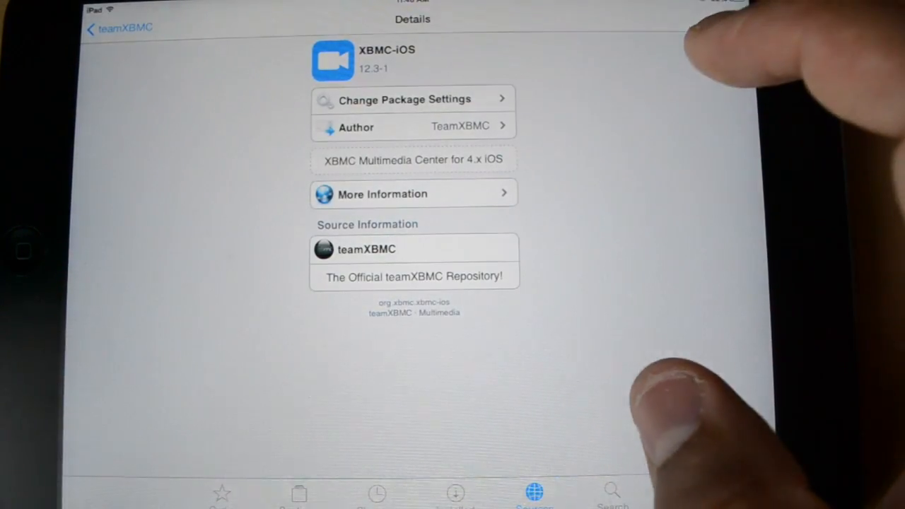
click(728, 20)
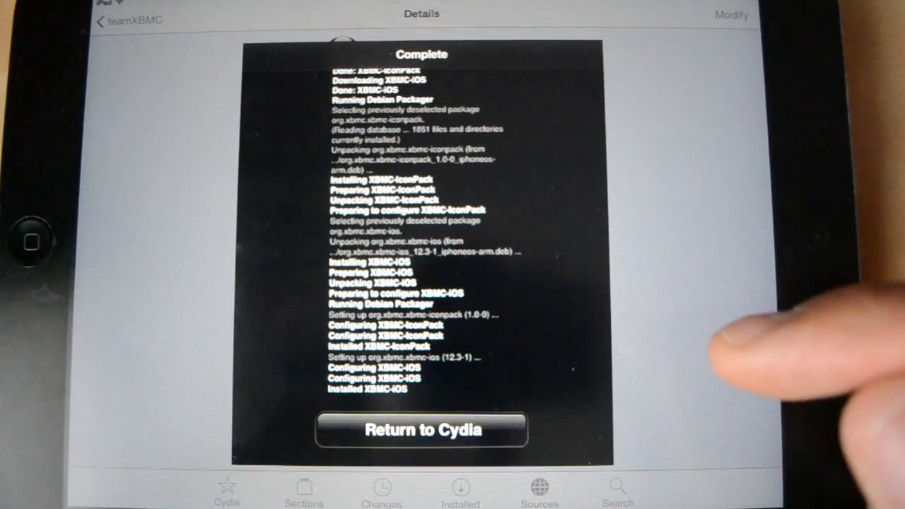
mouse_move(615, 332)
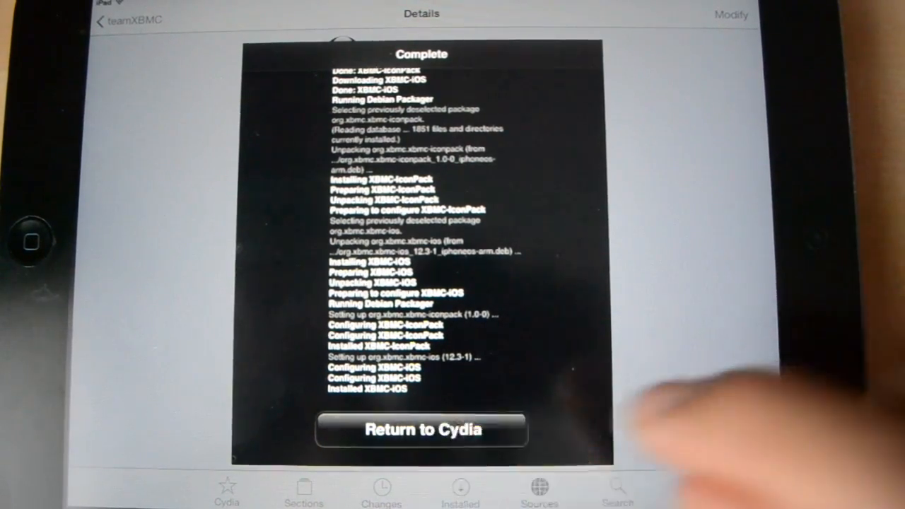
Dismiss Cydia's completed install log and launch Safari to fetch the repository zip
click(421, 430)
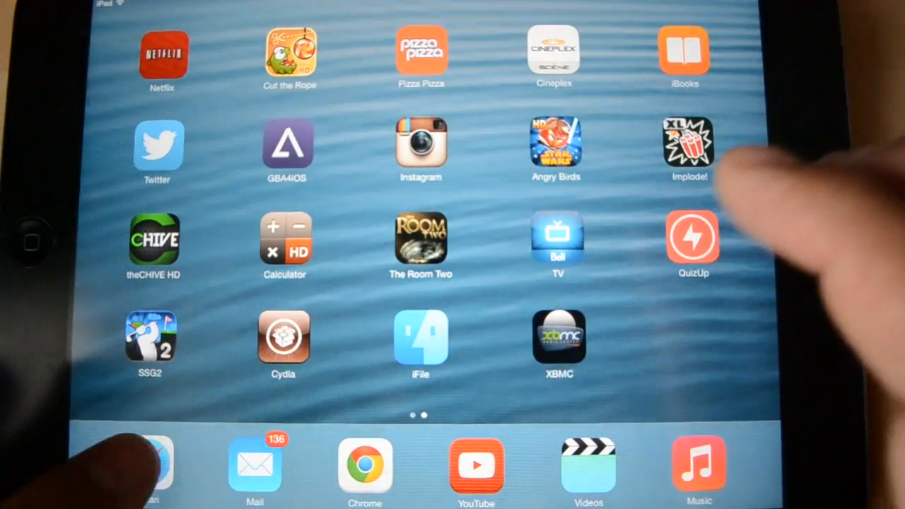
click(148, 467)
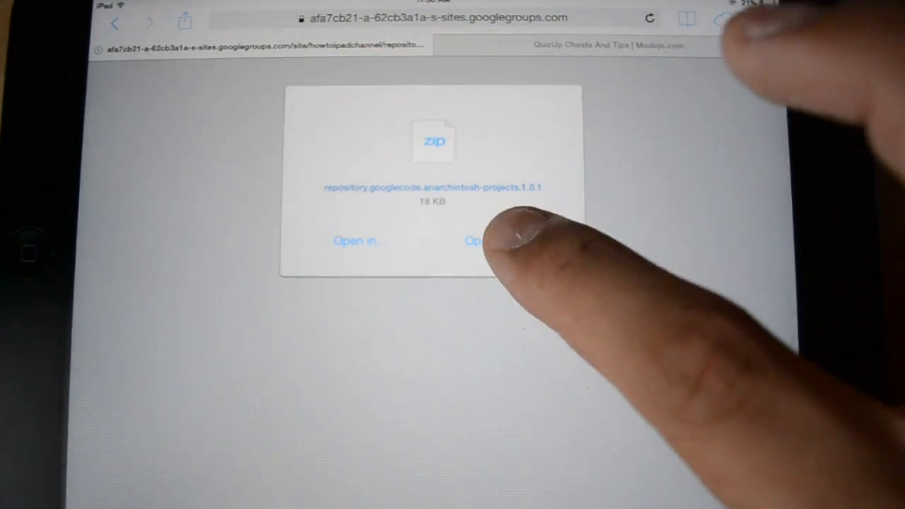
Open the downloaded repository zip in iFile and dismiss the shareware license notice with Later
click(481, 241)
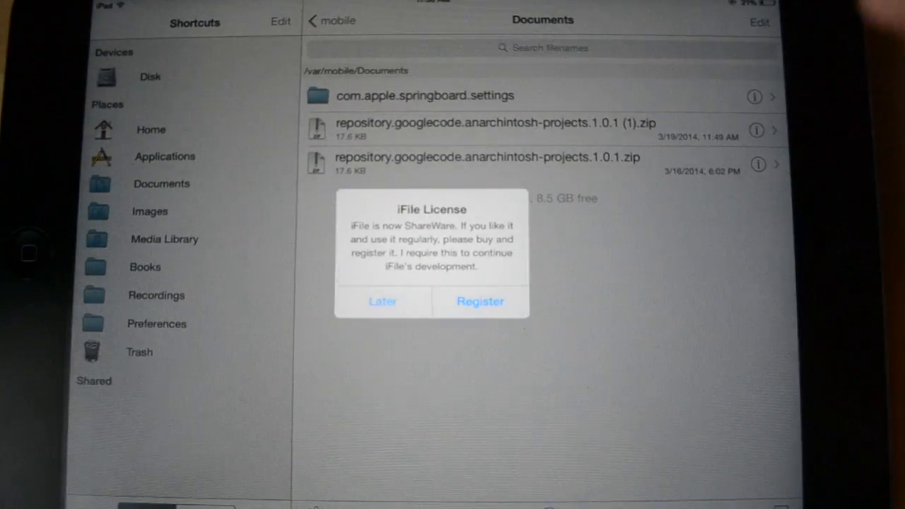
click(382, 301)
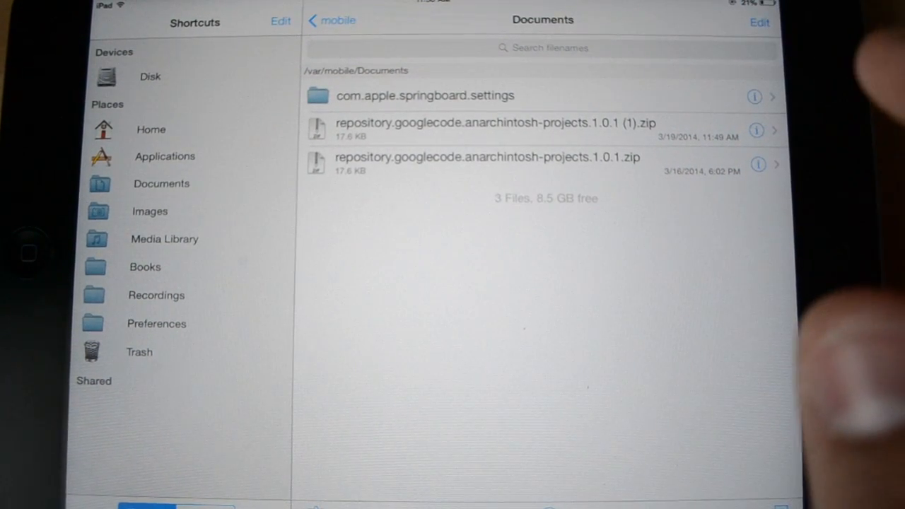
mouse_move(509, 353)
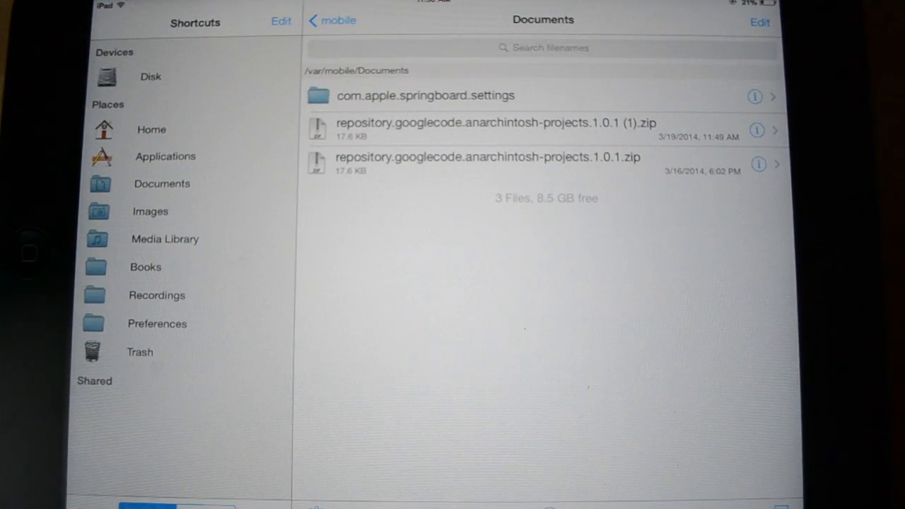
Paste the repository zip into a new Xbmc folder under /var/mobile/Media
click(332, 20)
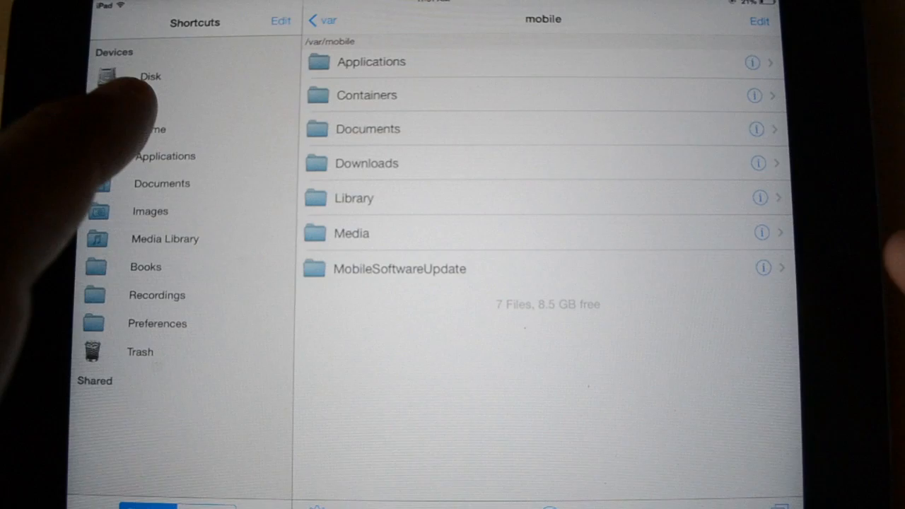
click(353, 198)
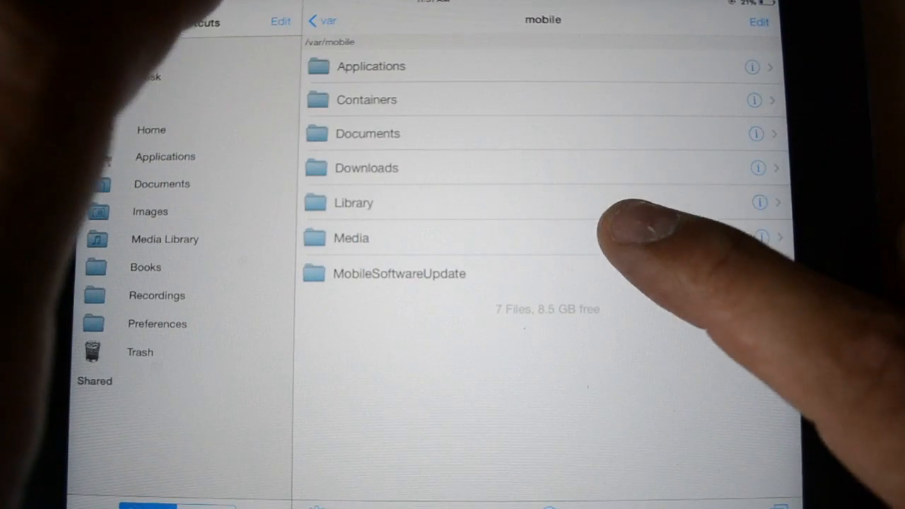
click(351, 238)
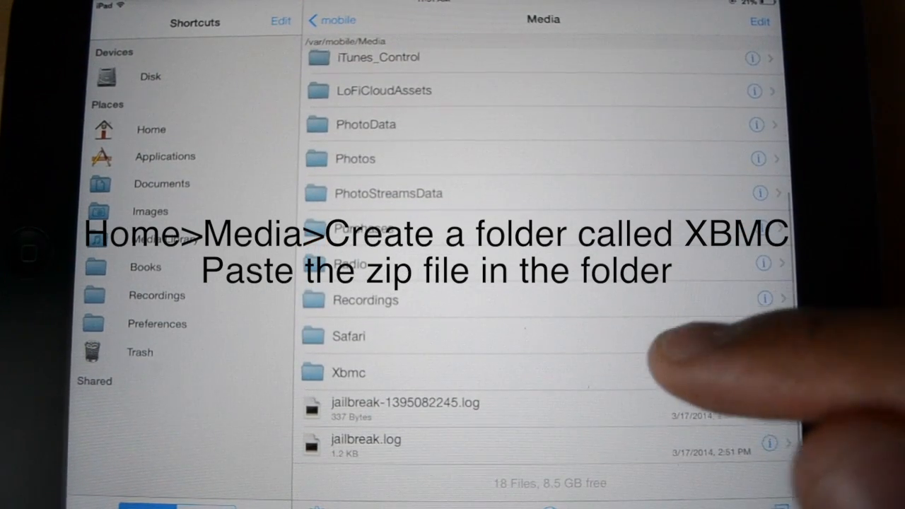
mouse_move(700, 382)
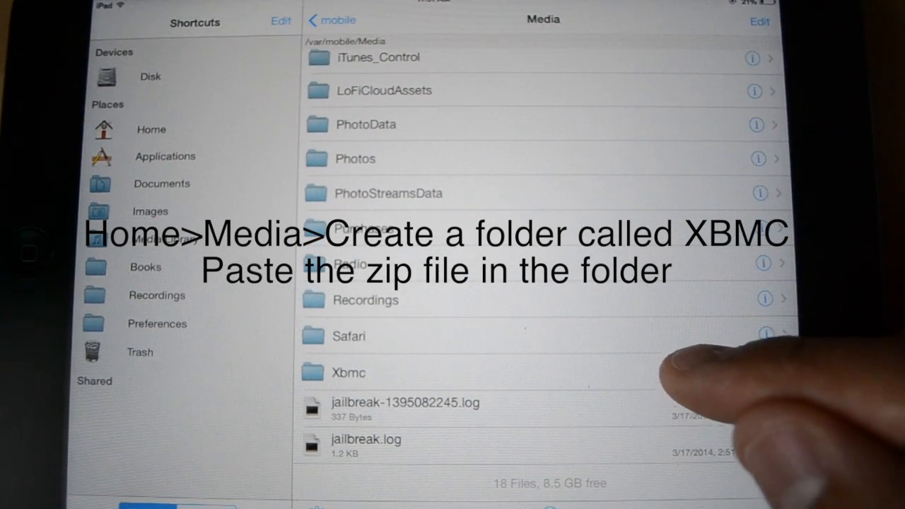
click(348, 374)
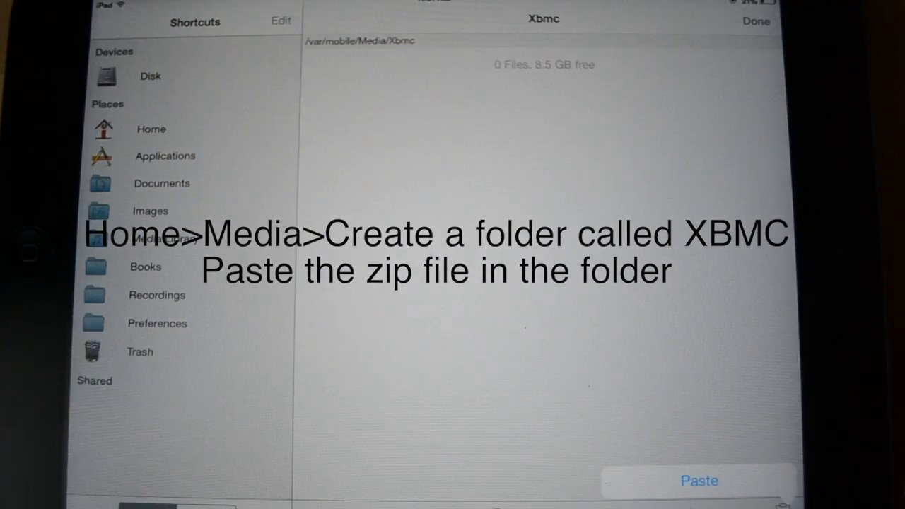
click(698, 480)
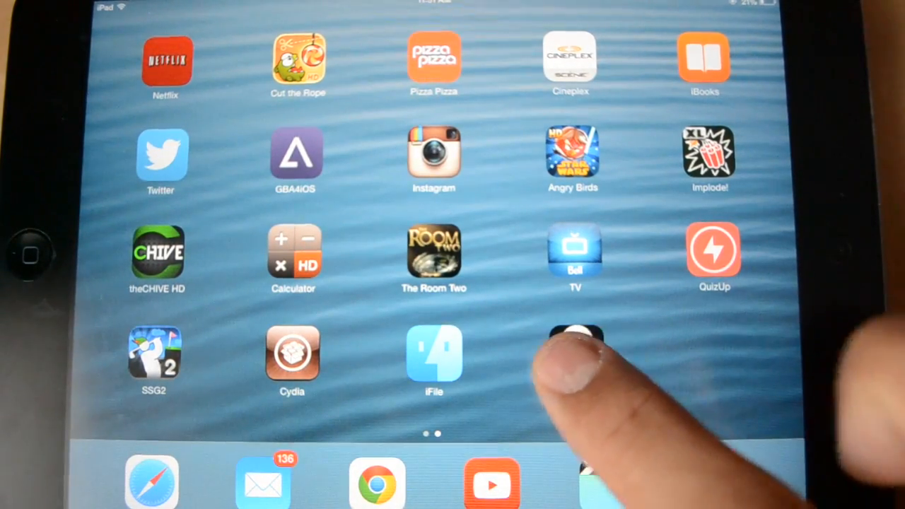
Launch XBMC and install the repository add-on from the zip in /var/mobile/Media/Xbmc
click(572, 353)
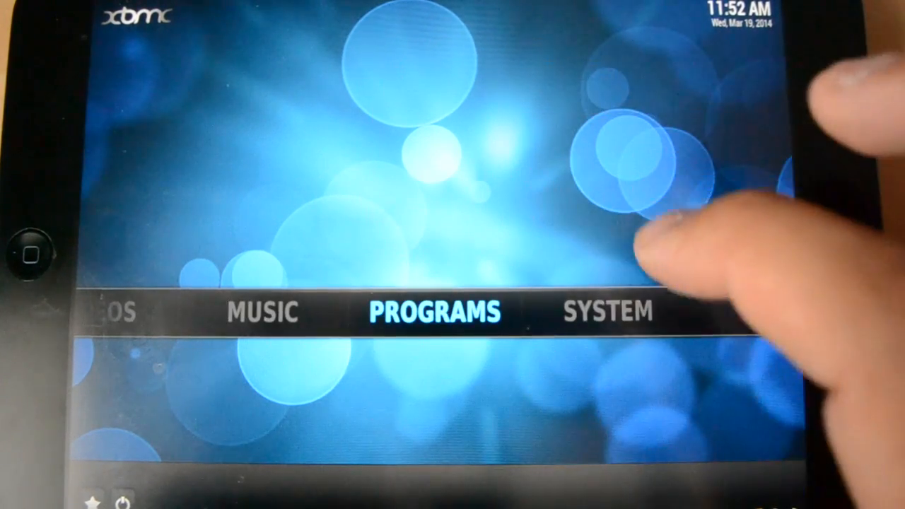
click(608, 311)
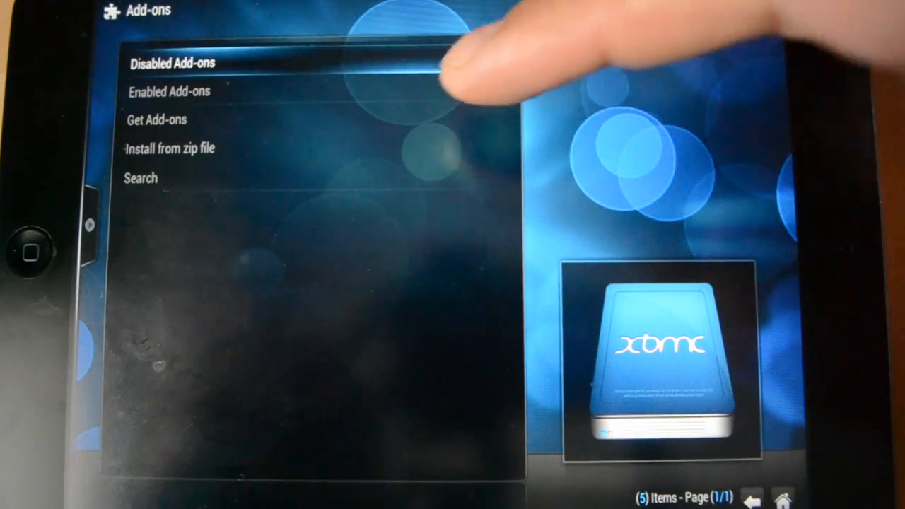
click(170, 148)
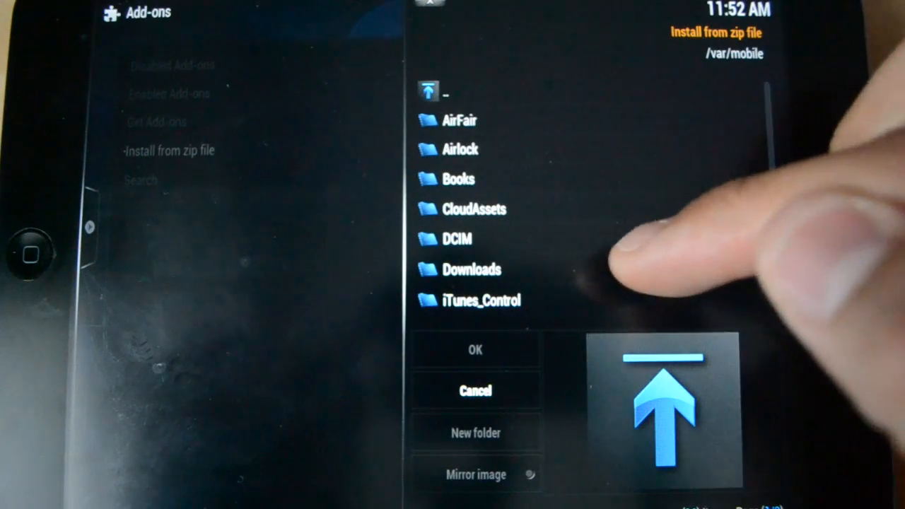
click(469, 238)
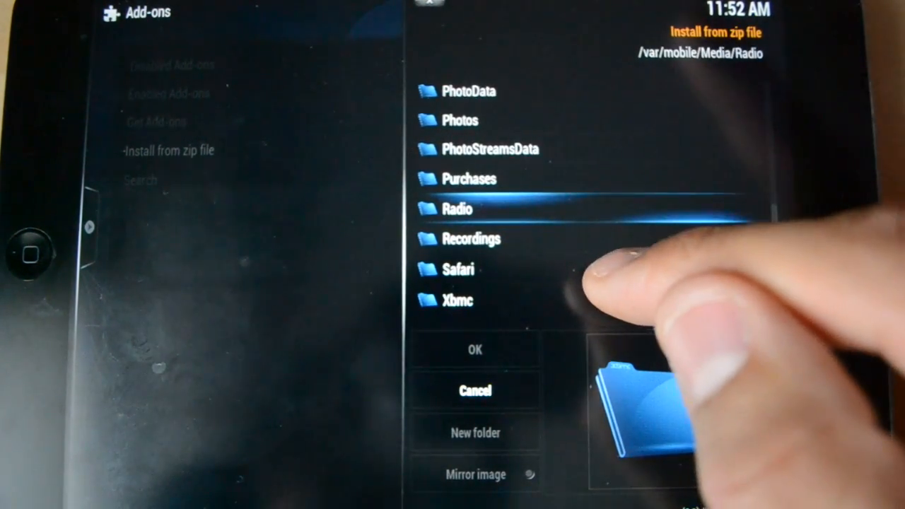
click(456, 209)
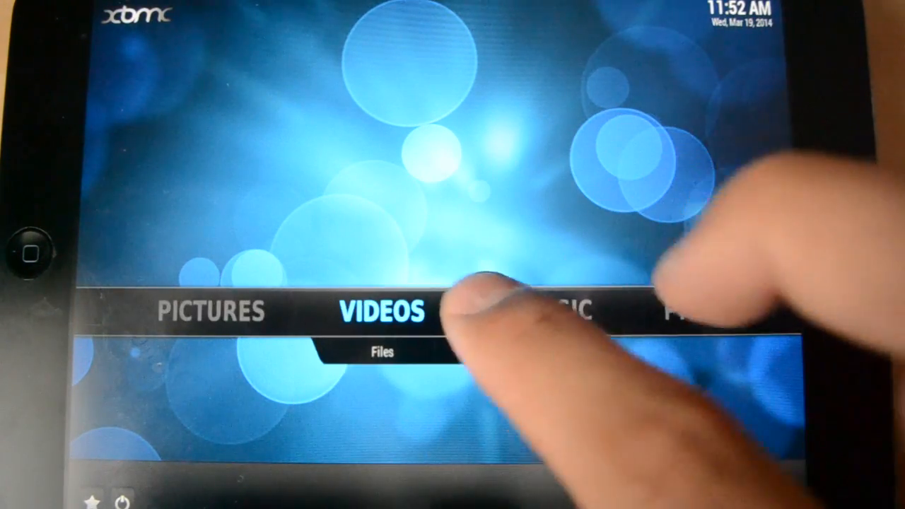
Go to Videos > Add-ons > Get More to list the 272 available video add-ons
click(382, 311)
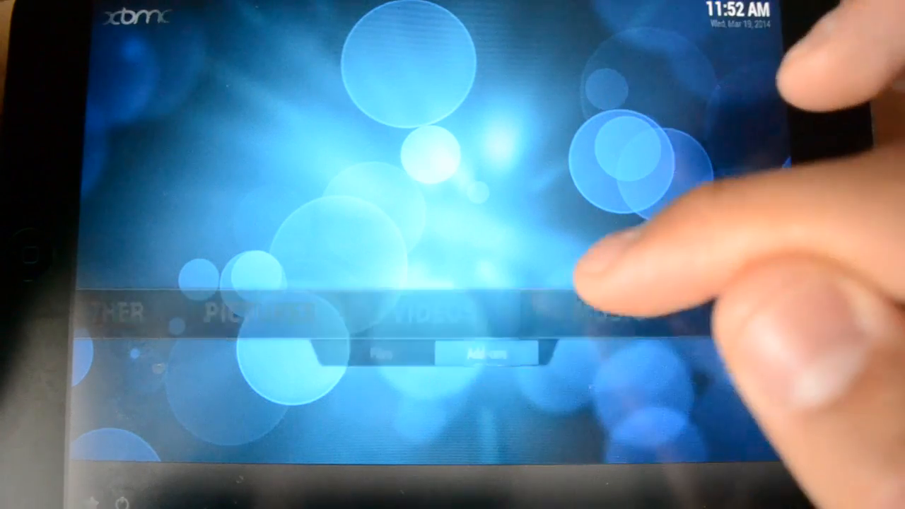
click(489, 354)
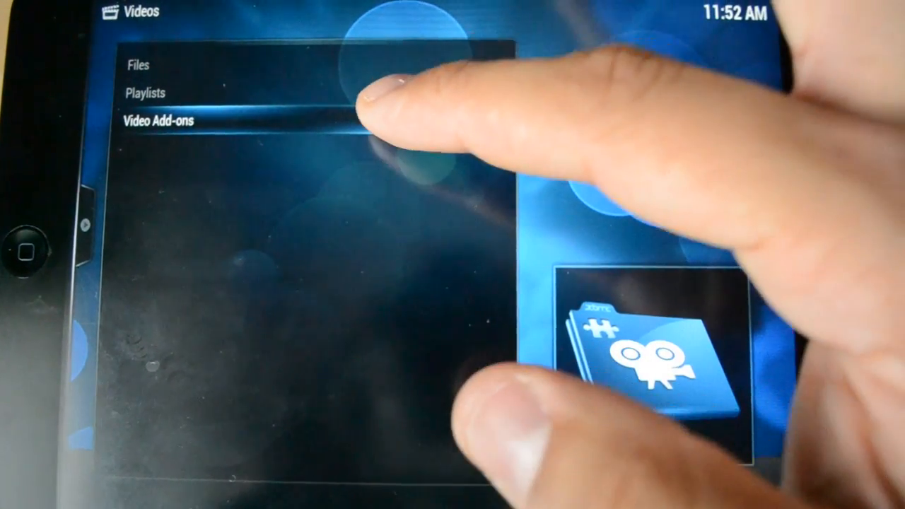
click(161, 120)
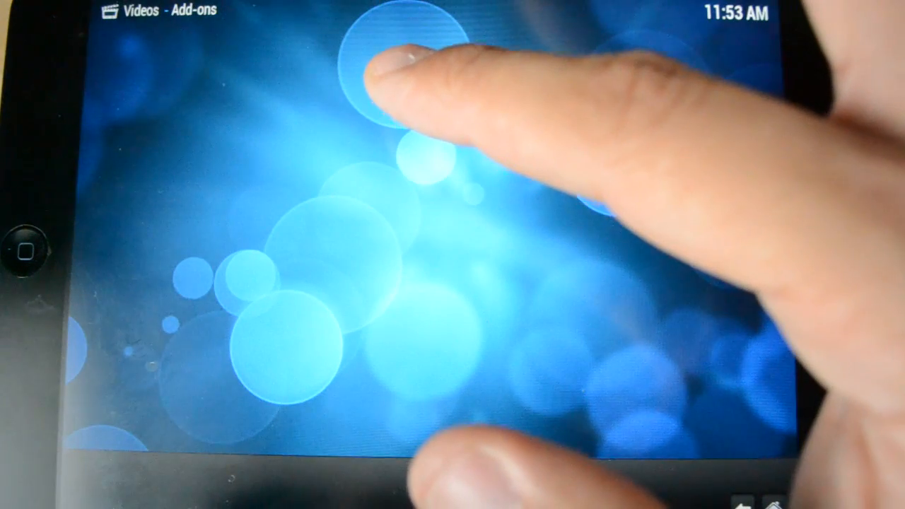
click(382, 78)
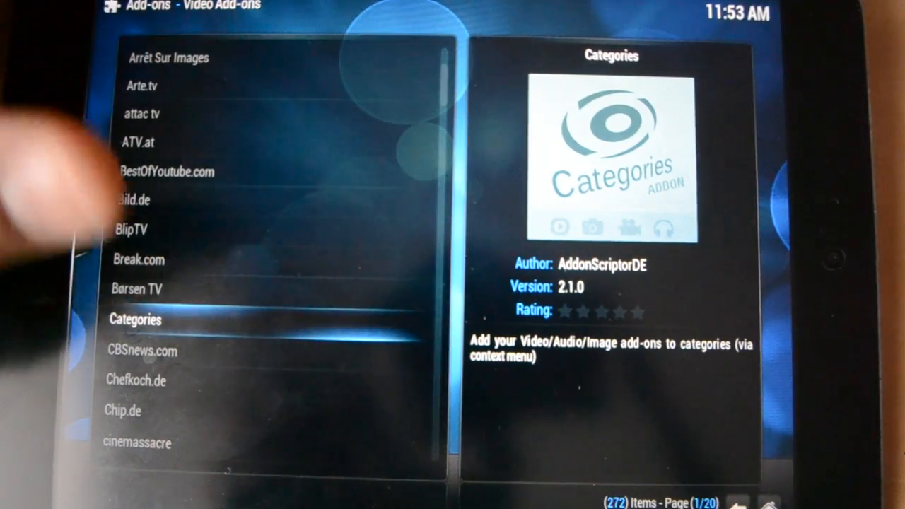
Scroll down the video add-ons catalogue to reach the Icefilms entry
scroll(down, 3)
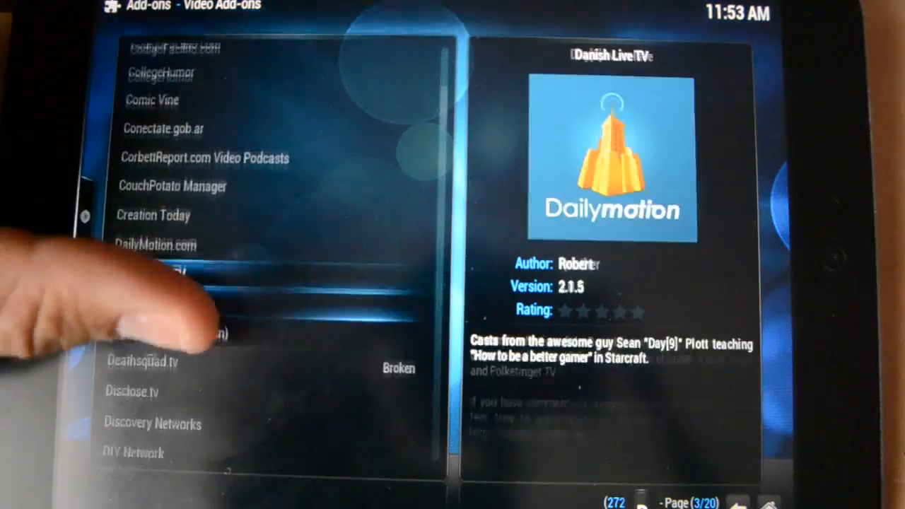
scroll(down, 3)
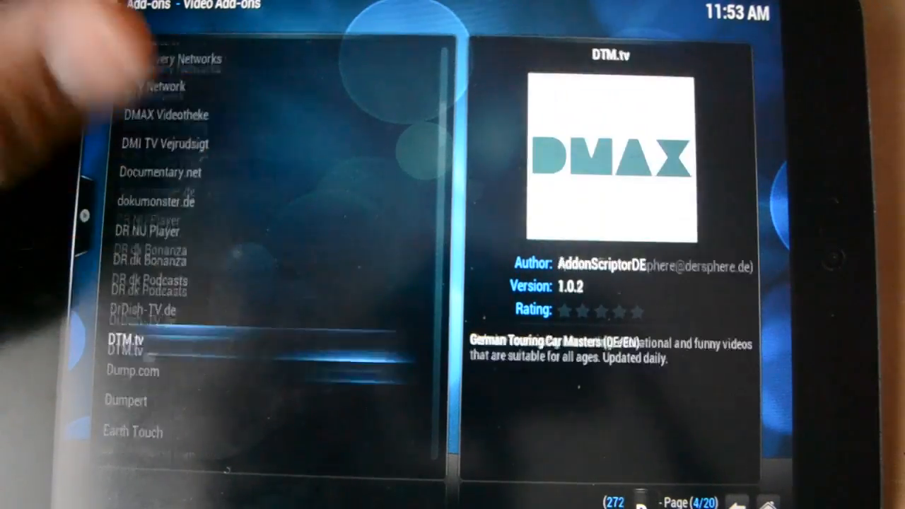
scroll(down, 3)
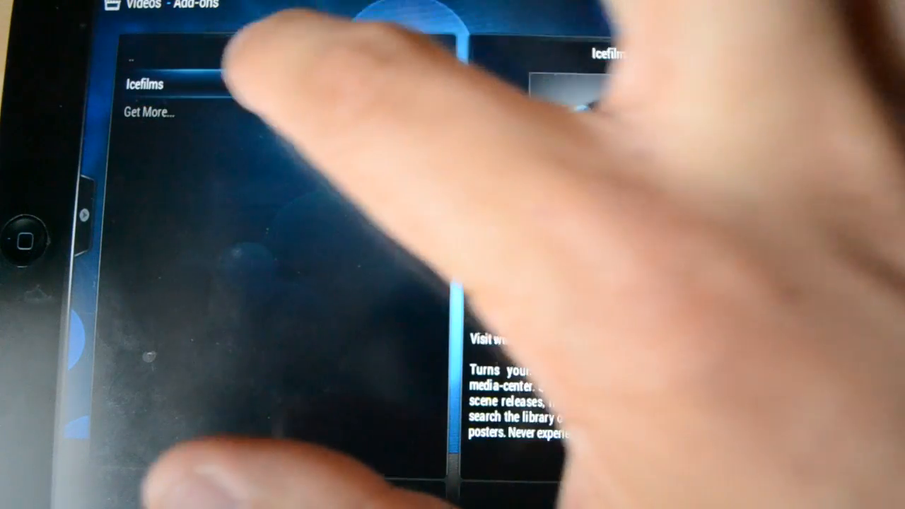
Launch Icefilms and enter its TV Shows section listing A-Z, Popular, Highly Rated and Genres
click(149, 85)
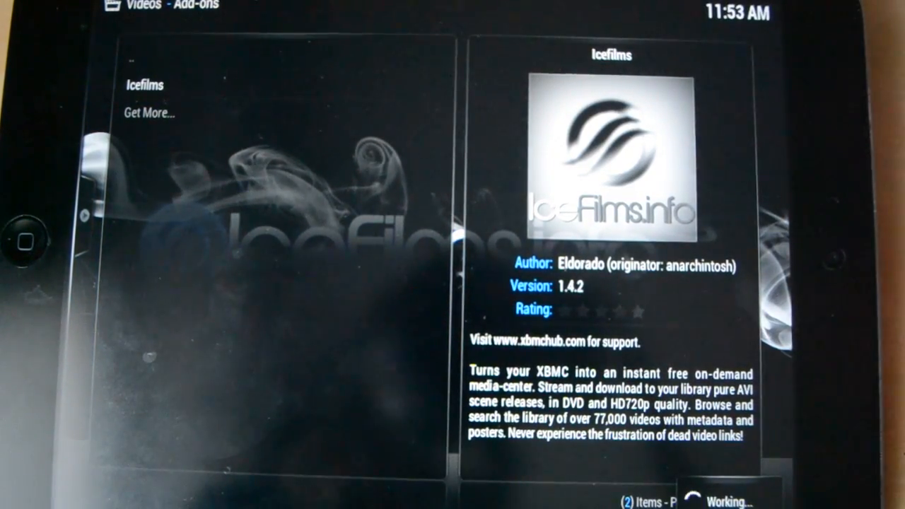
click(149, 99)
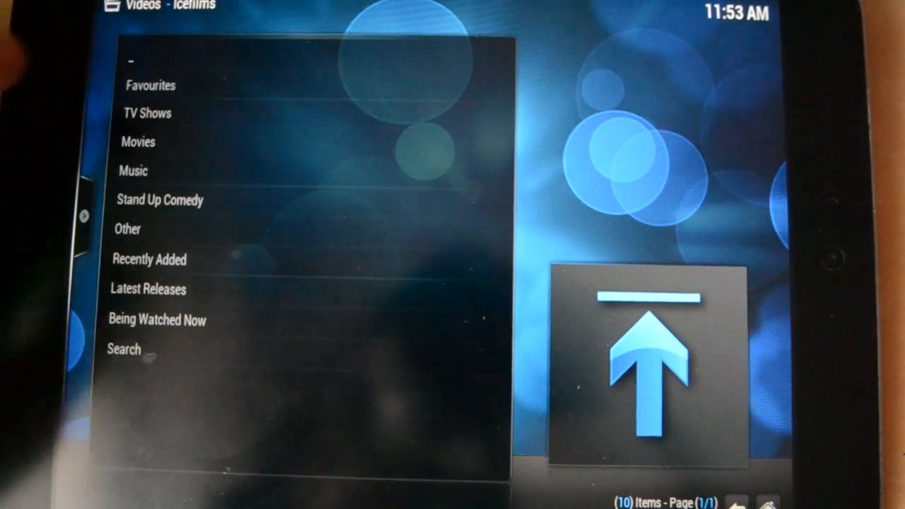
click(147, 113)
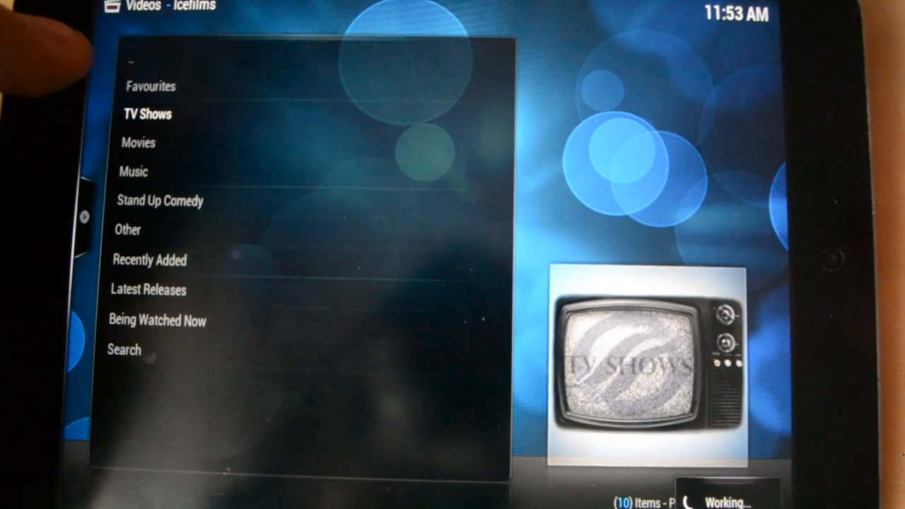
click(147, 114)
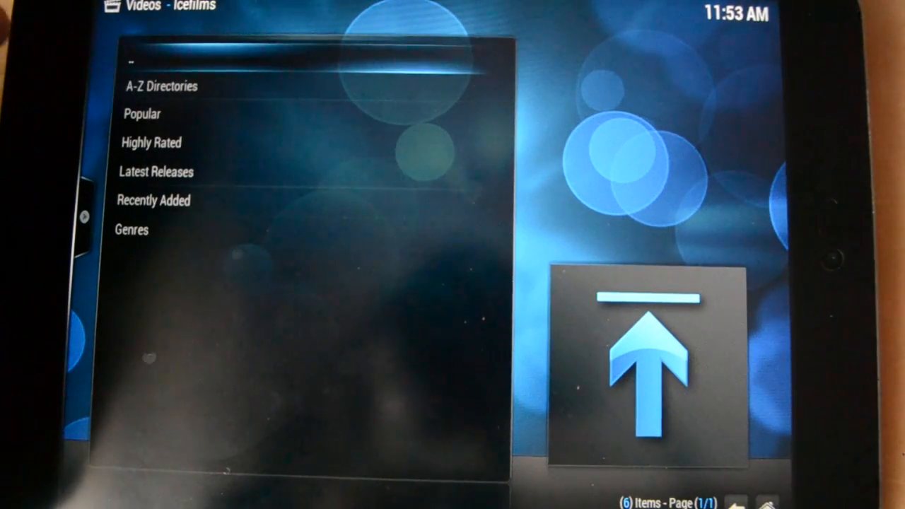